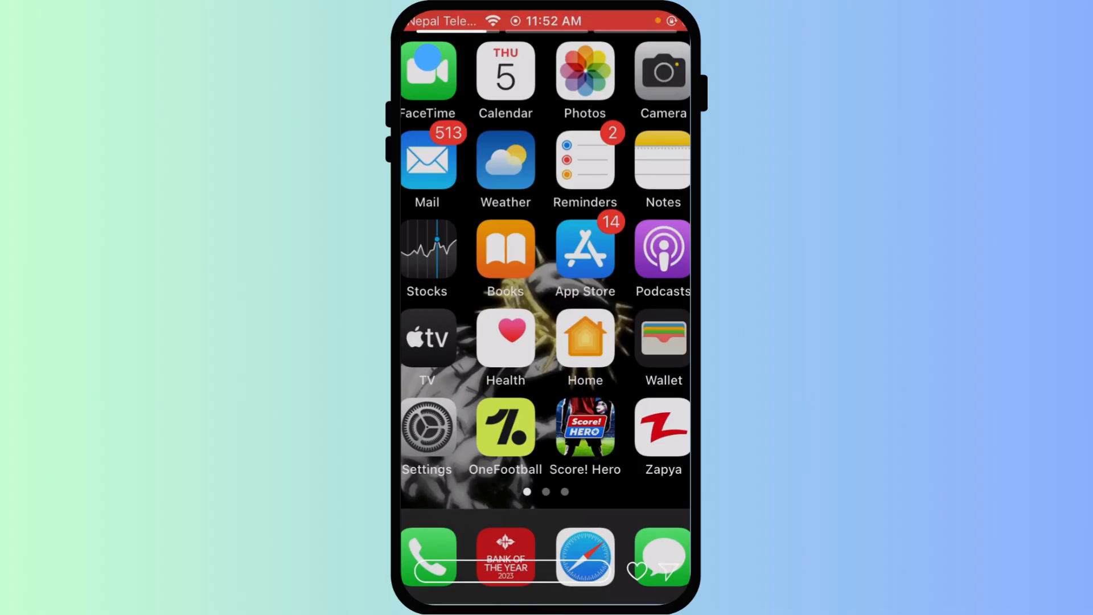
# - Swipe across the Home Screen to reach the page holding the Settings icon
pyautogui.hscroll(-3)
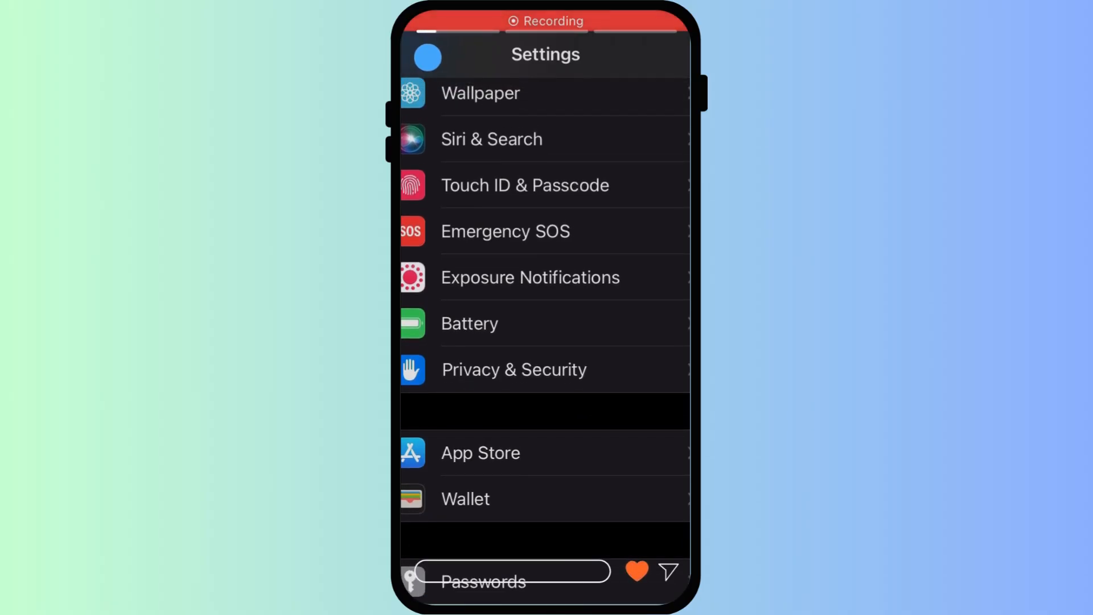
# - Go into Privacy & Security and select Camera to see which apps may use it
pyautogui.click(514, 370)
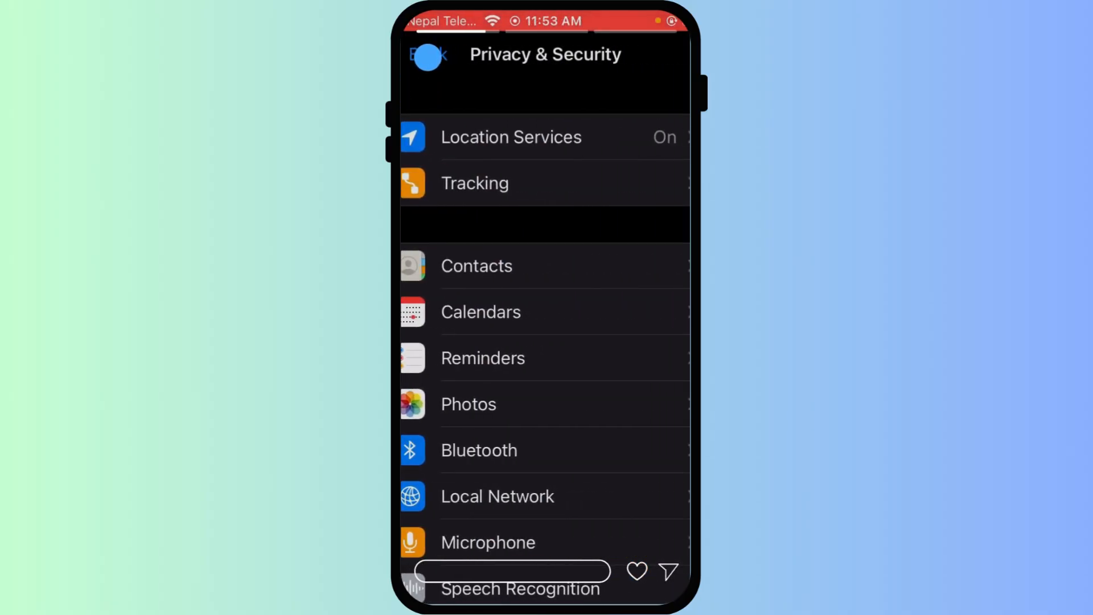
pyautogui.scroll(-3)
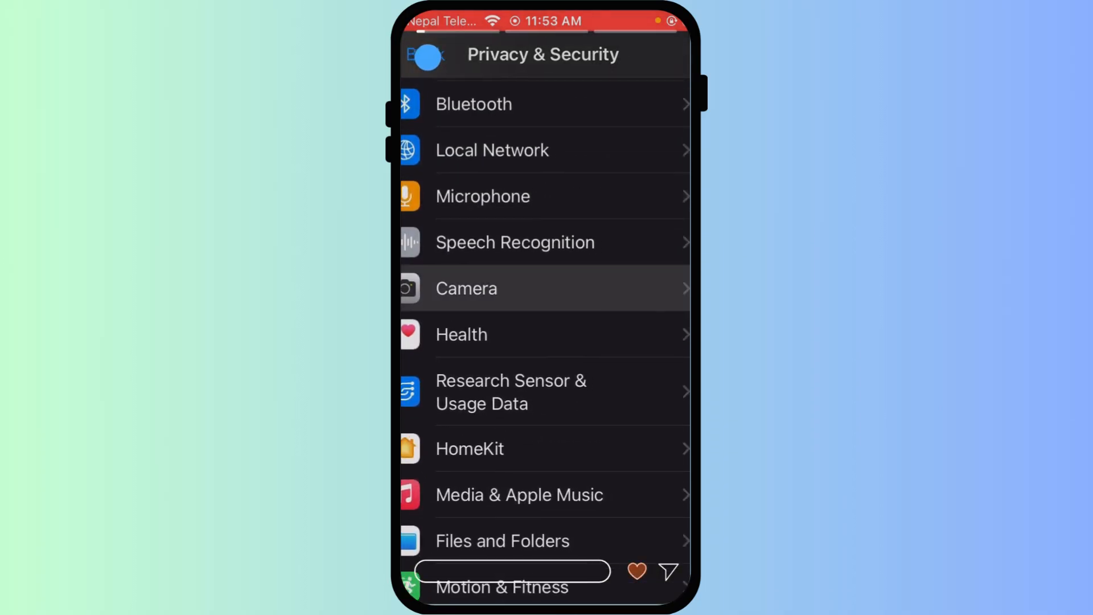
pyautogui.click(466, 288)
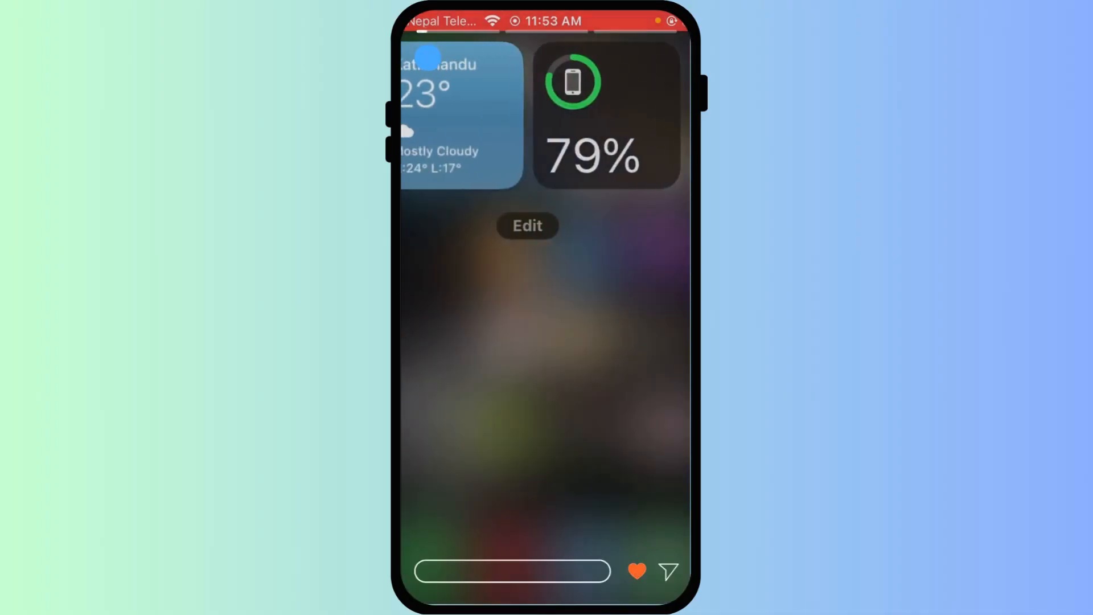
# - Launch the App Store from the Home Screen to check for updates
pyautogui.click(671, 572)
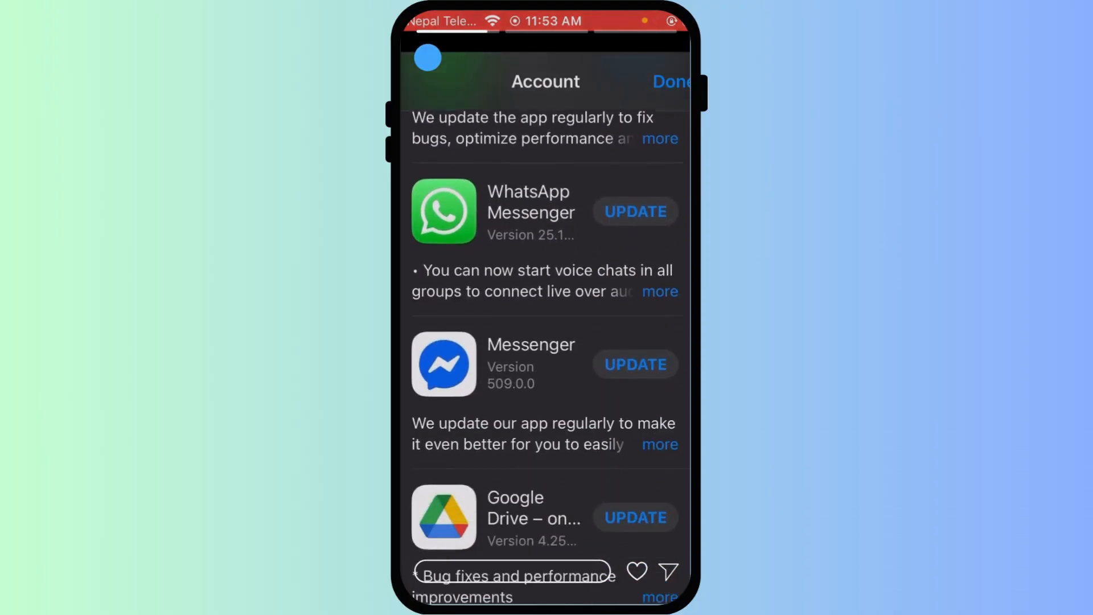
# - Scroll the pending updates list on the Account page to locate the Google app
pyautogui.scroll(-3)
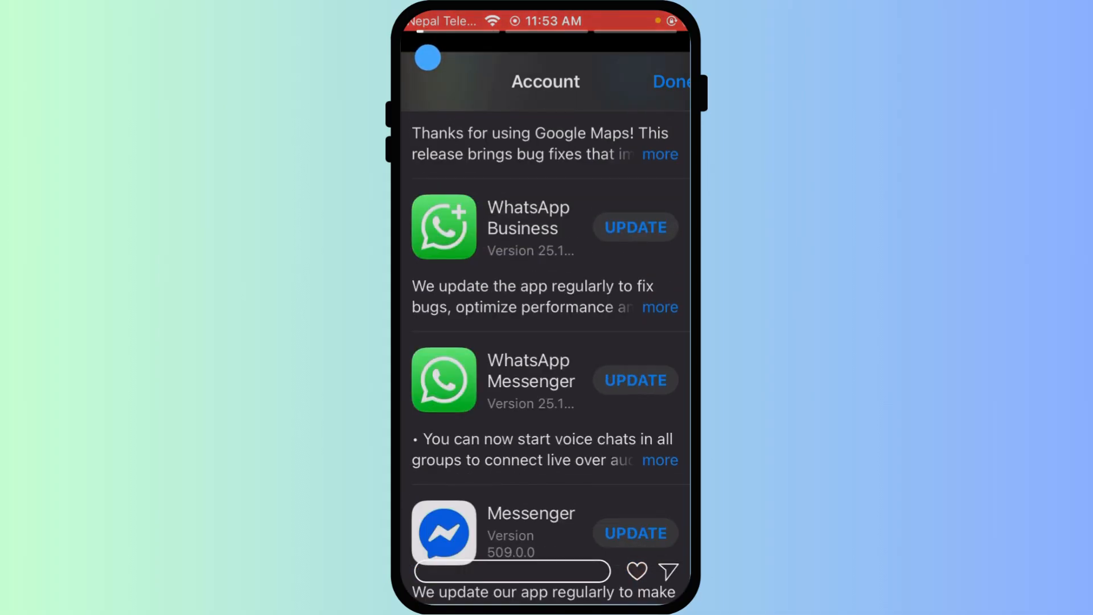
pyautogui.scroll(-3)
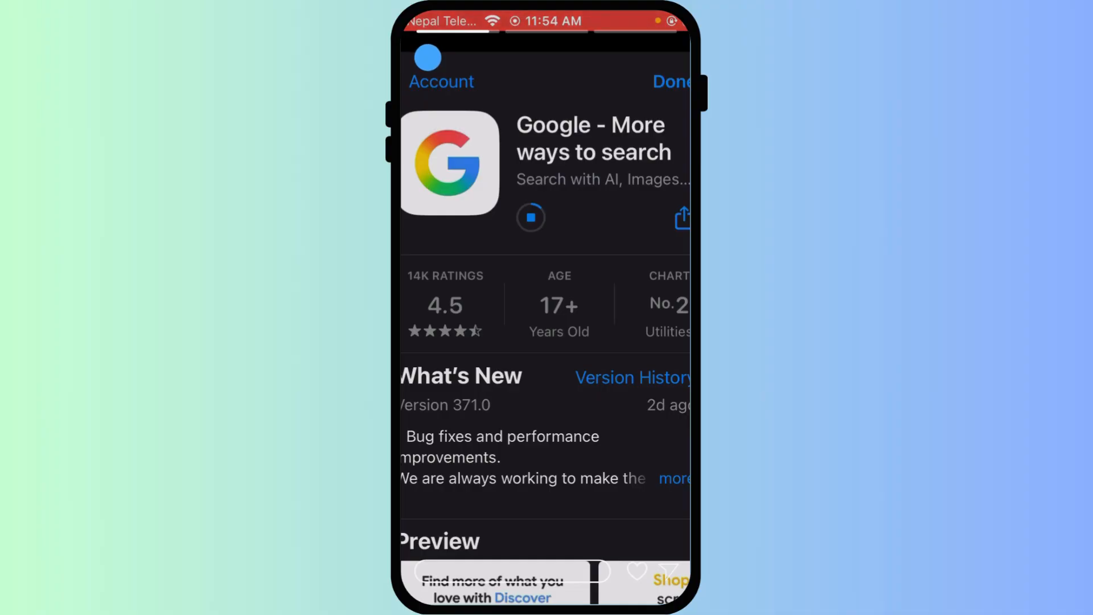
# - Start the Google app's update download from its App Store page
pyautogui.click(635, 570)
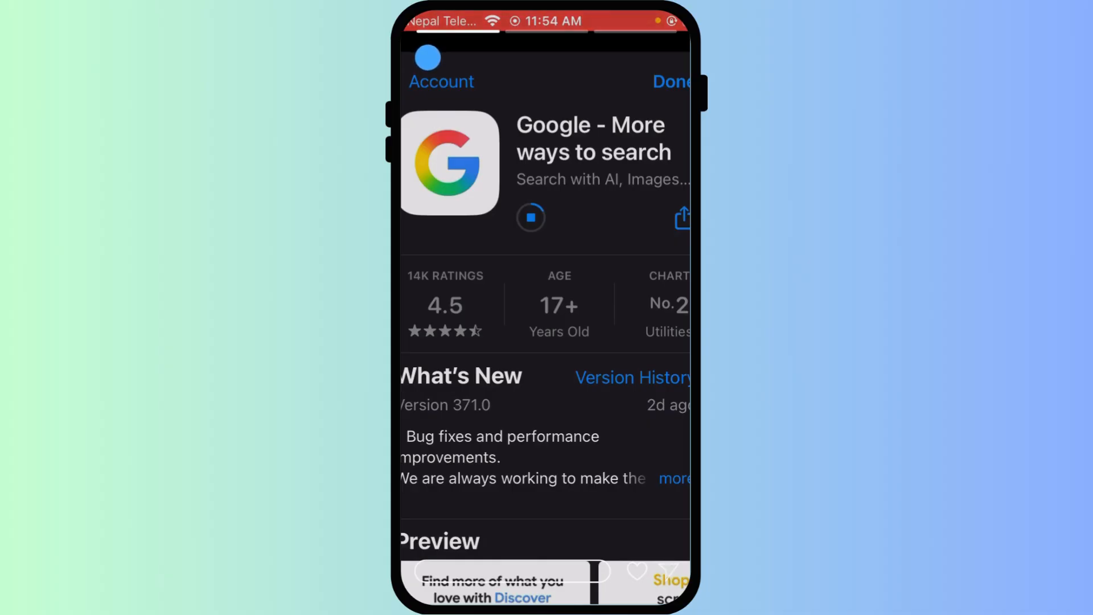
pyautogui.click(635, 571)
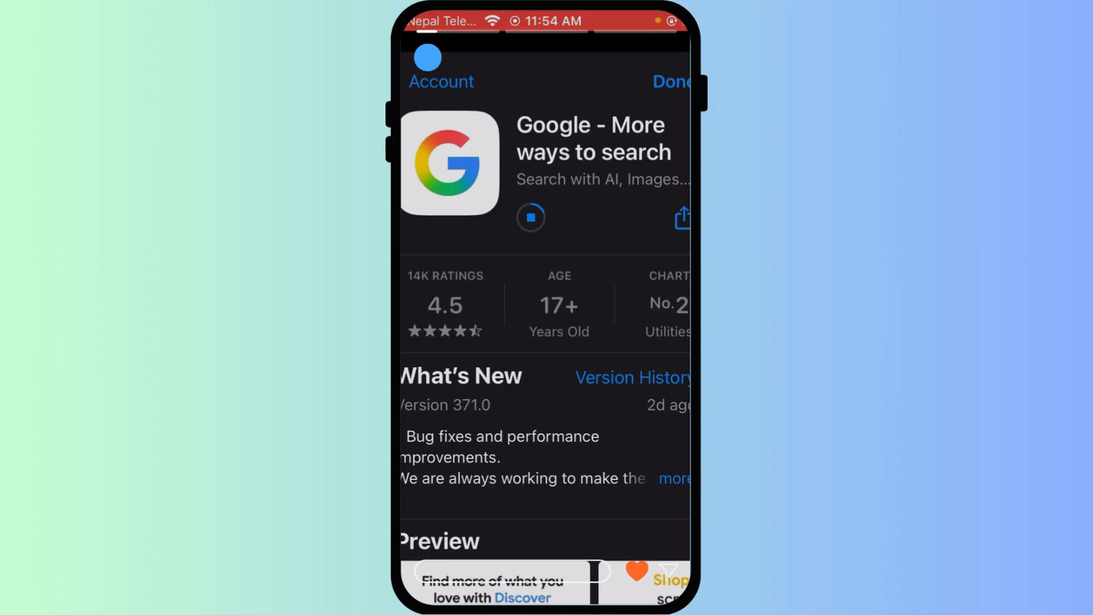